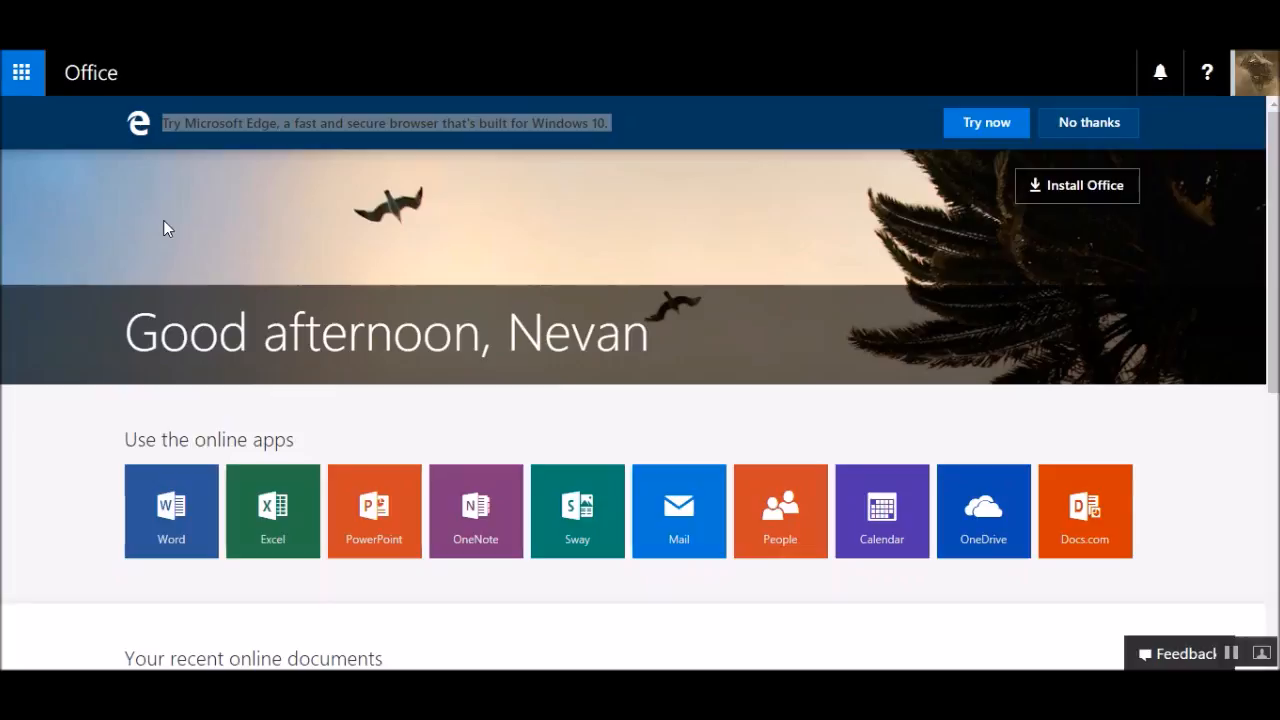
{"action": "mouse_move", "coordinate": [436, 378]}
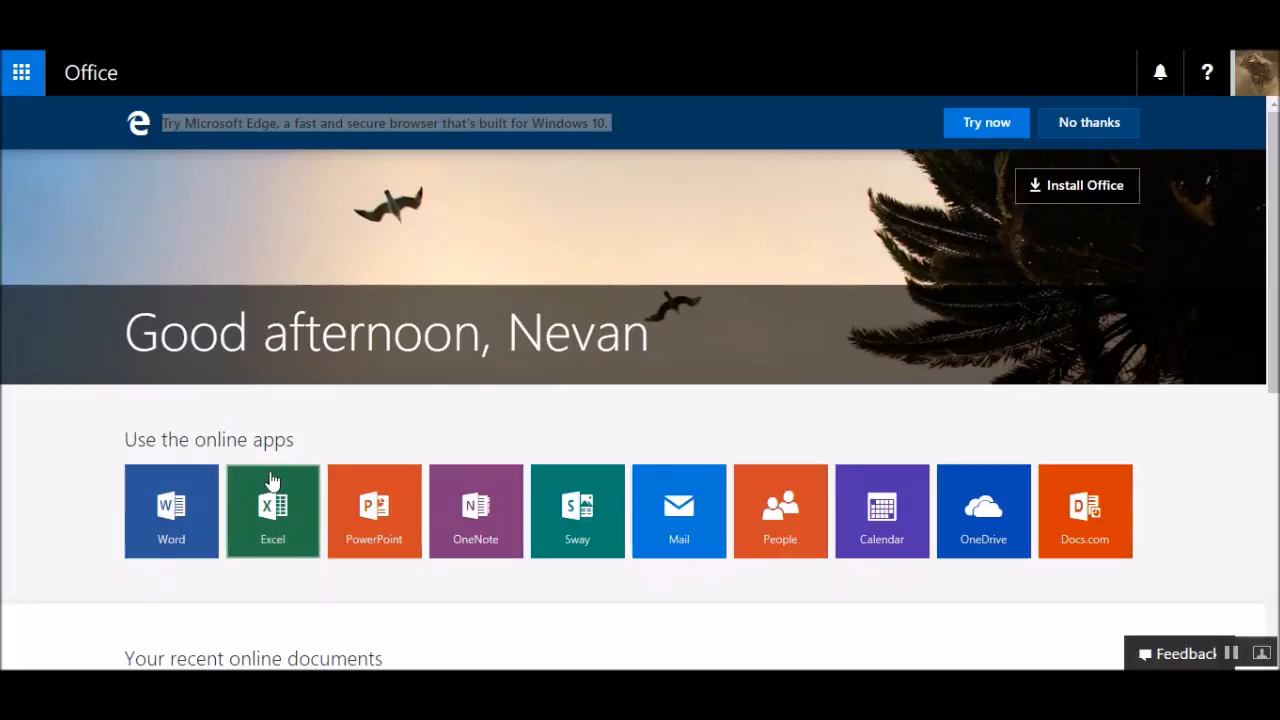
{"action": "mouse_move", "coordinate": [272, 508]}
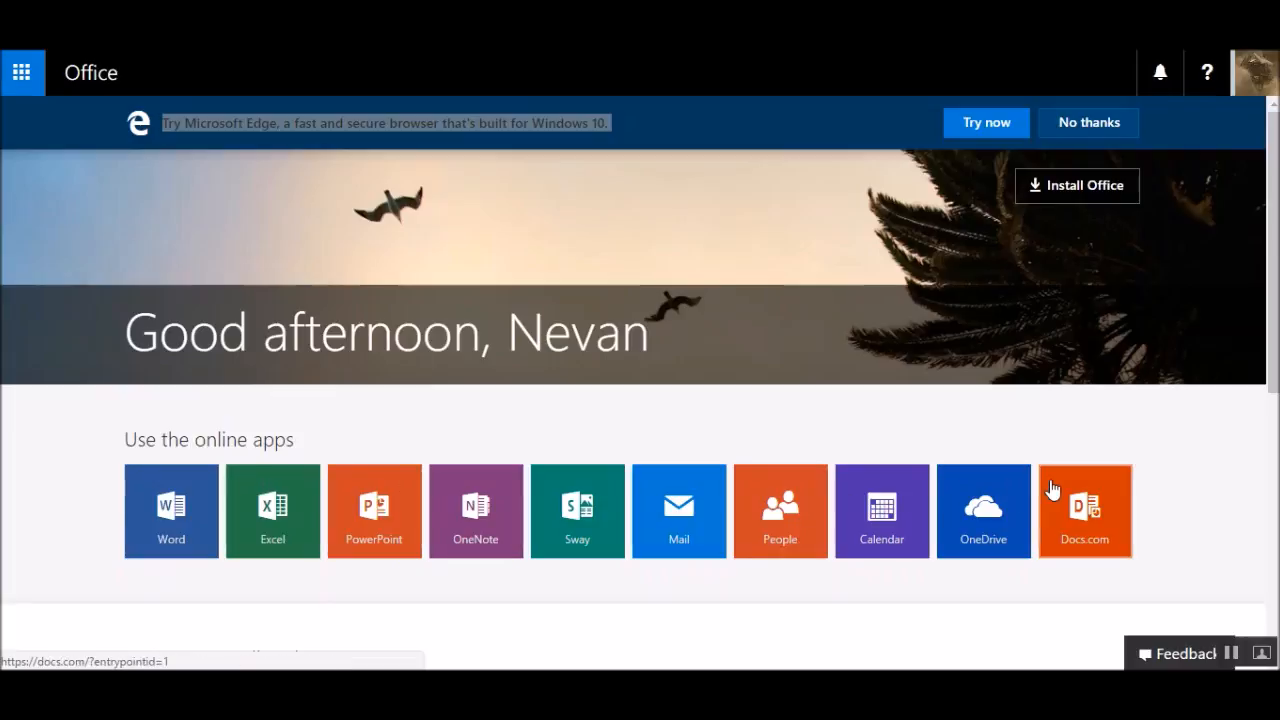
Scroll the Office.com home page to reach the Word tile for a new blank document
{"action": "scroll", "scroll_direction": "down", "scroll_amount": 3}
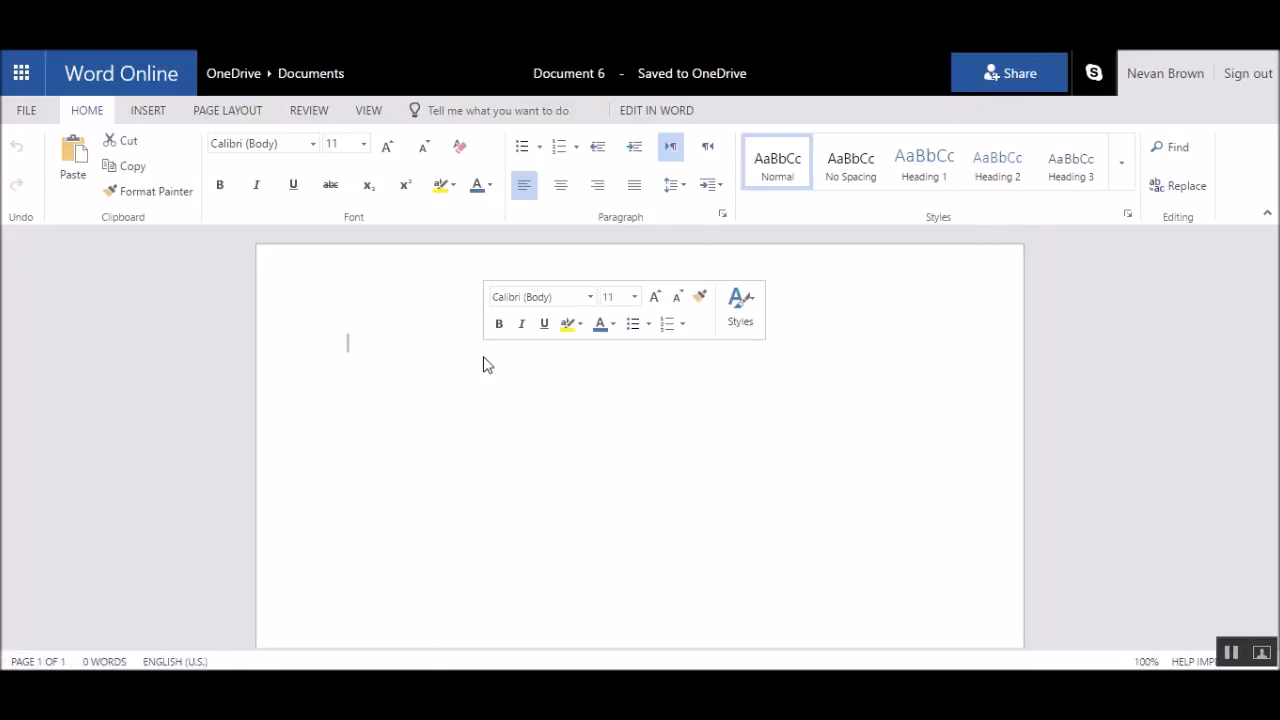
Write a line of repeated 'test' words in Document 6
{"action": "type", "text": "Test test test"}
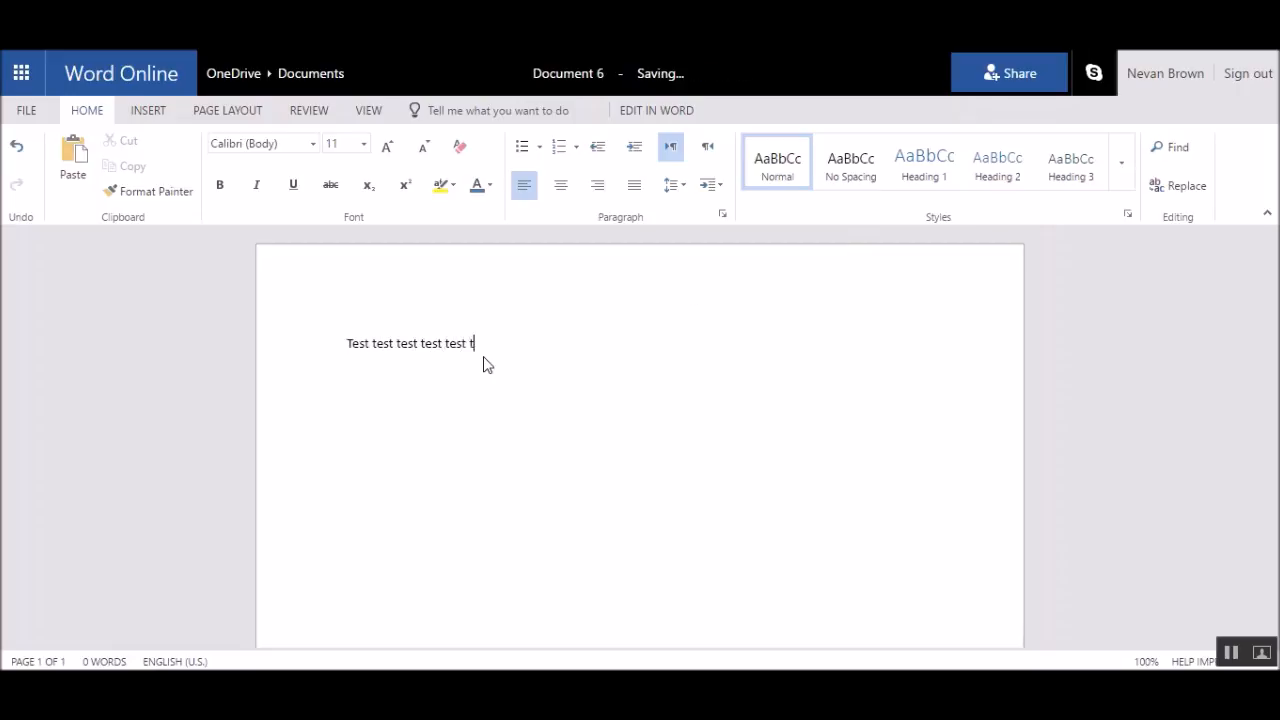
{"action": "type", "text": "test test test test test"}
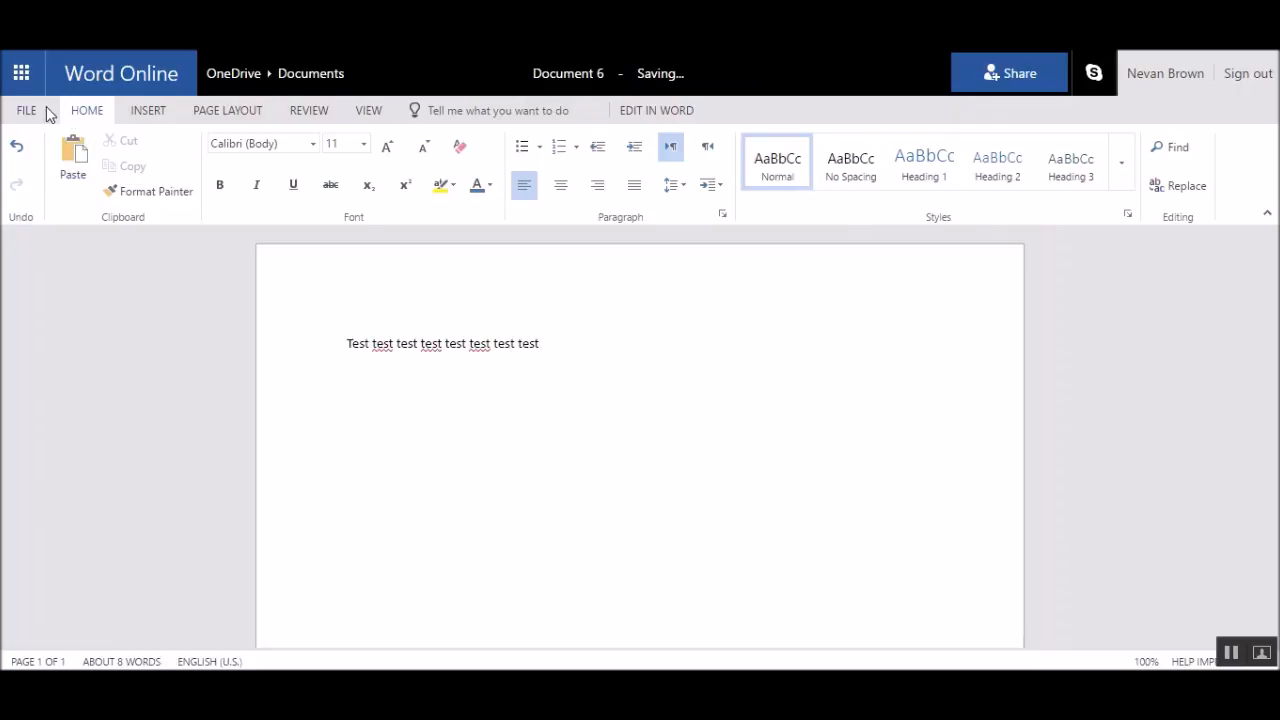
Save a copy of Document 6 into the OneDrive folder named 'folder'
{"action": "left_click", "coordinate": [26, 110]}
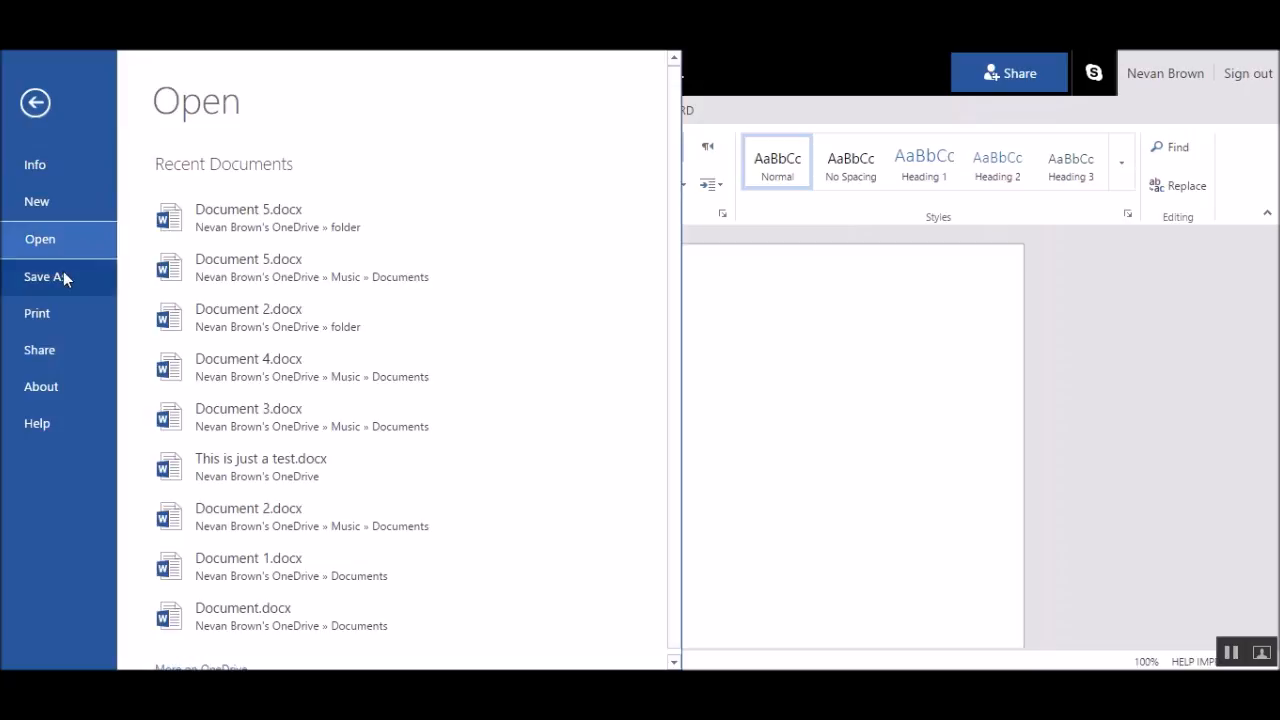
{"action": "left_click", "coordinate": [46, 276]}
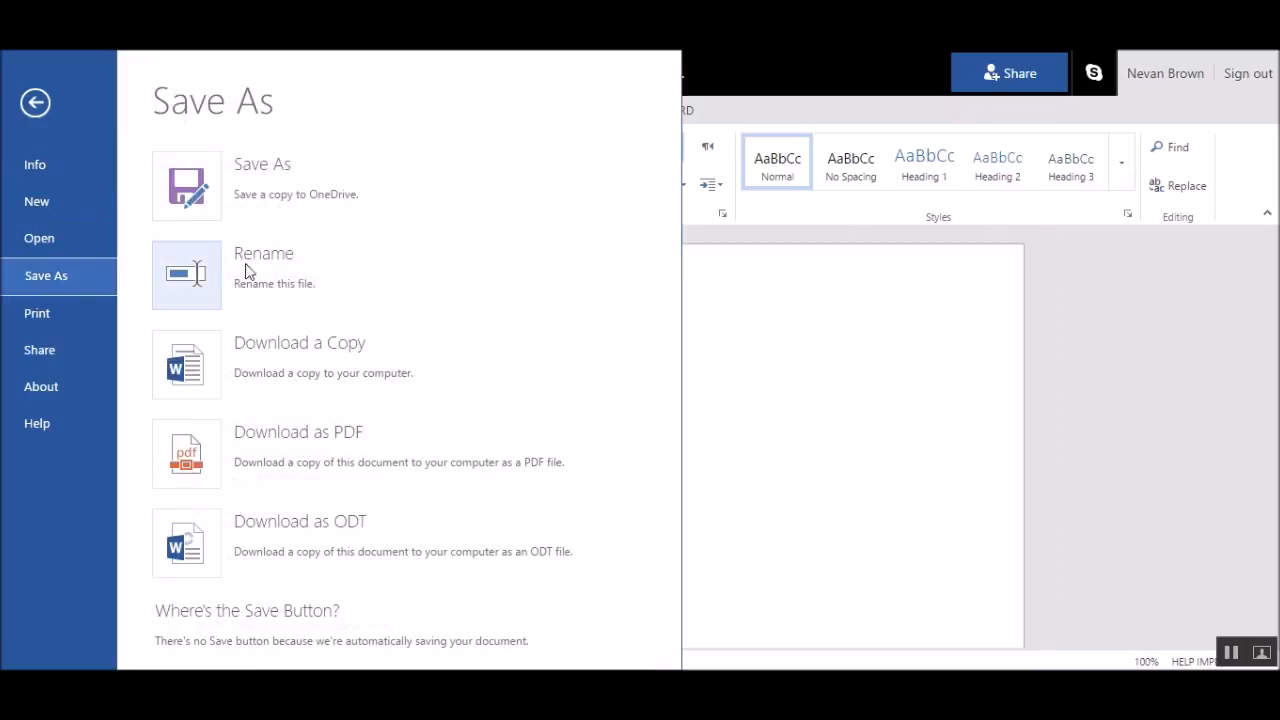
{"action": "mouse_move", "coordinate": [186, 186]}
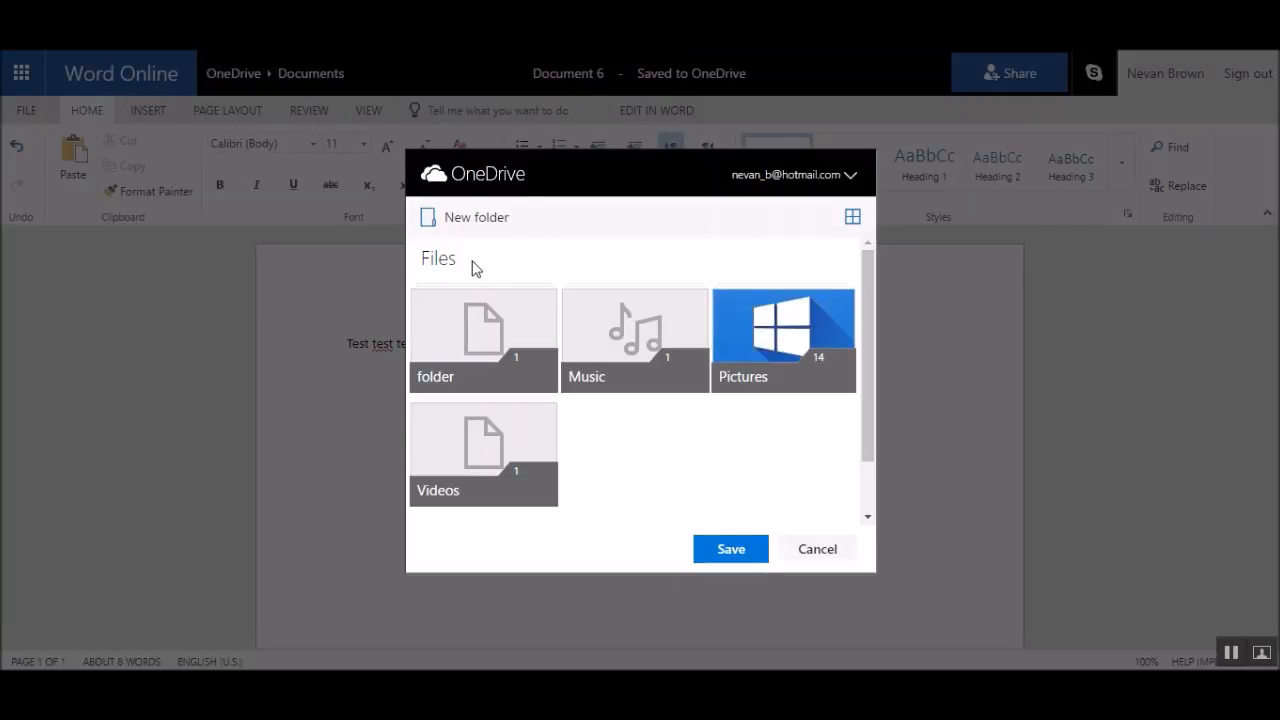
{"action": "double_click", "coordinate": [484, 340]}
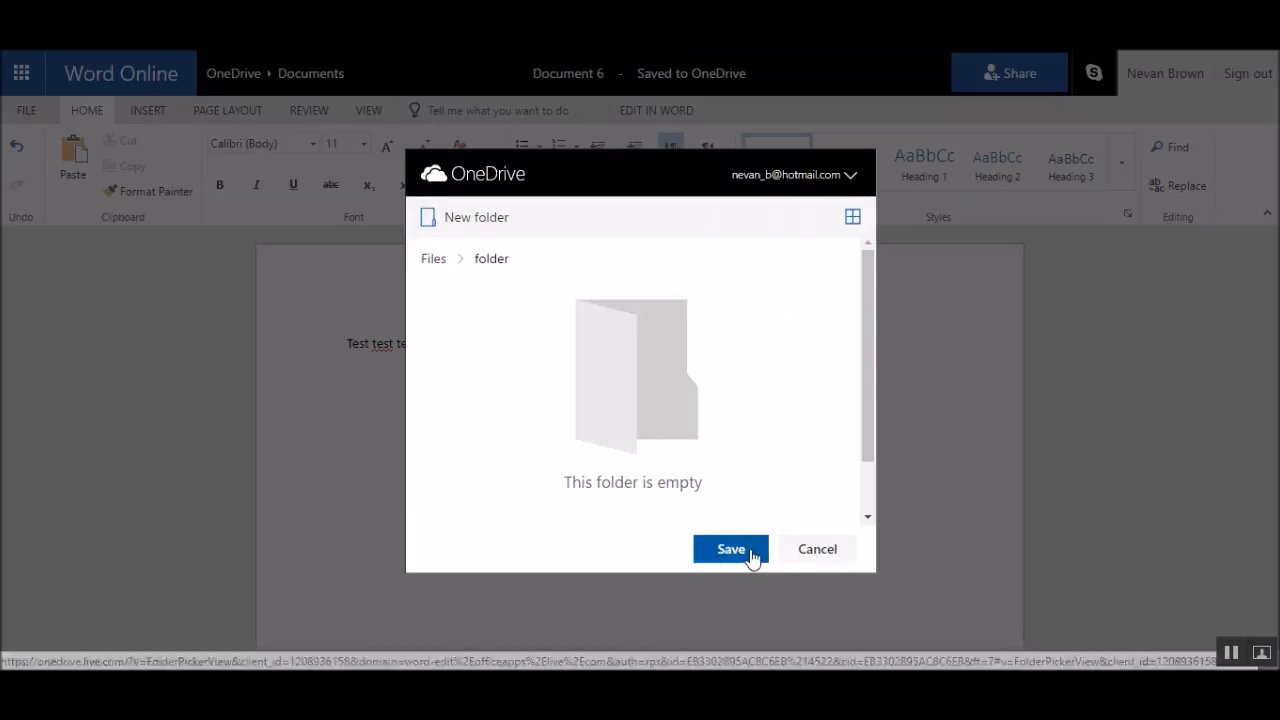
{"action": "left_click", "coordinate": [730, 548]}
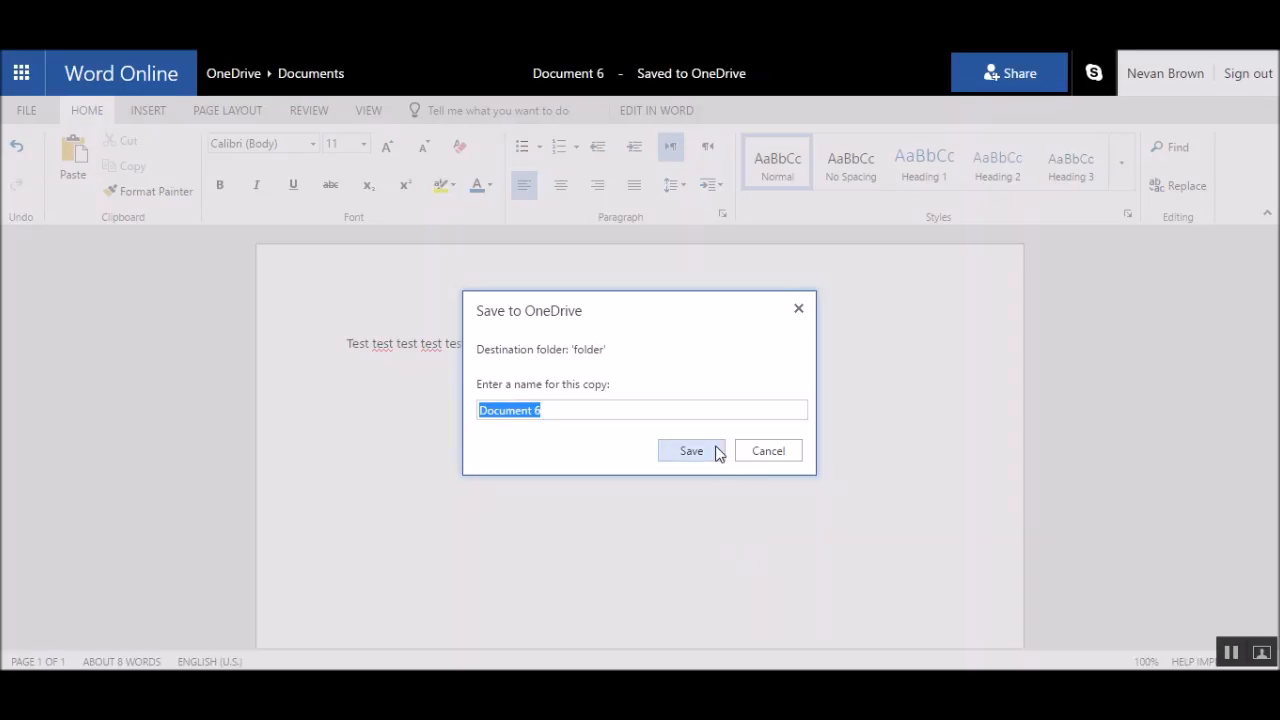
{"action": "left_click", "coordinate": [692, 450]}
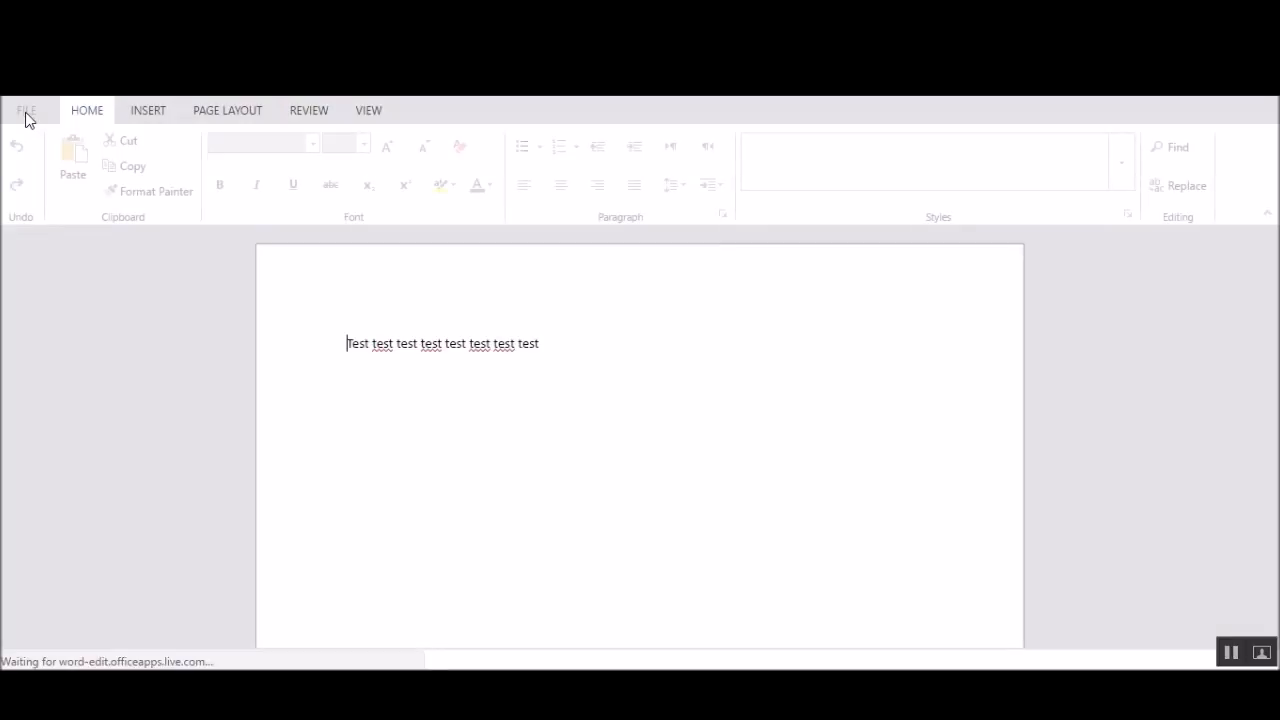
Leave the File view and reopen Document 6 for editing in Word Online rather than desktop Word
{"action": "left_click", "coordinate": [26, 110]}
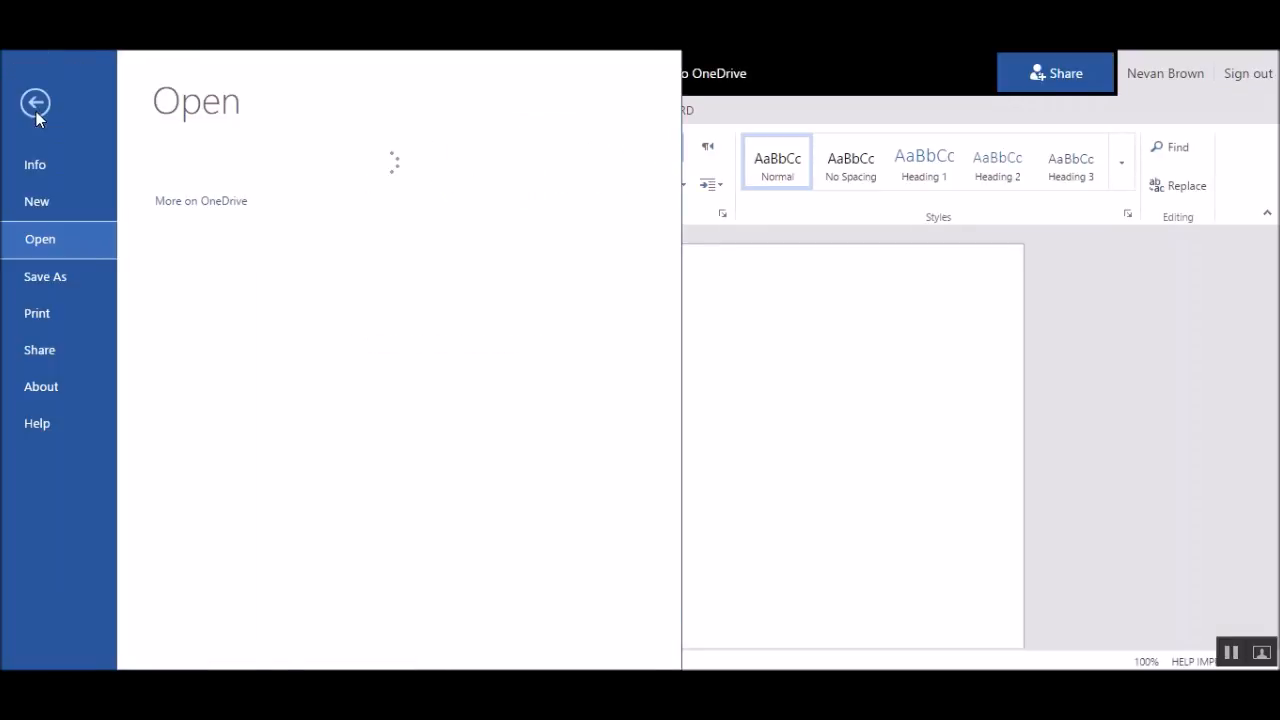
{"action": "left_click", "coordinate": [40, 240]}
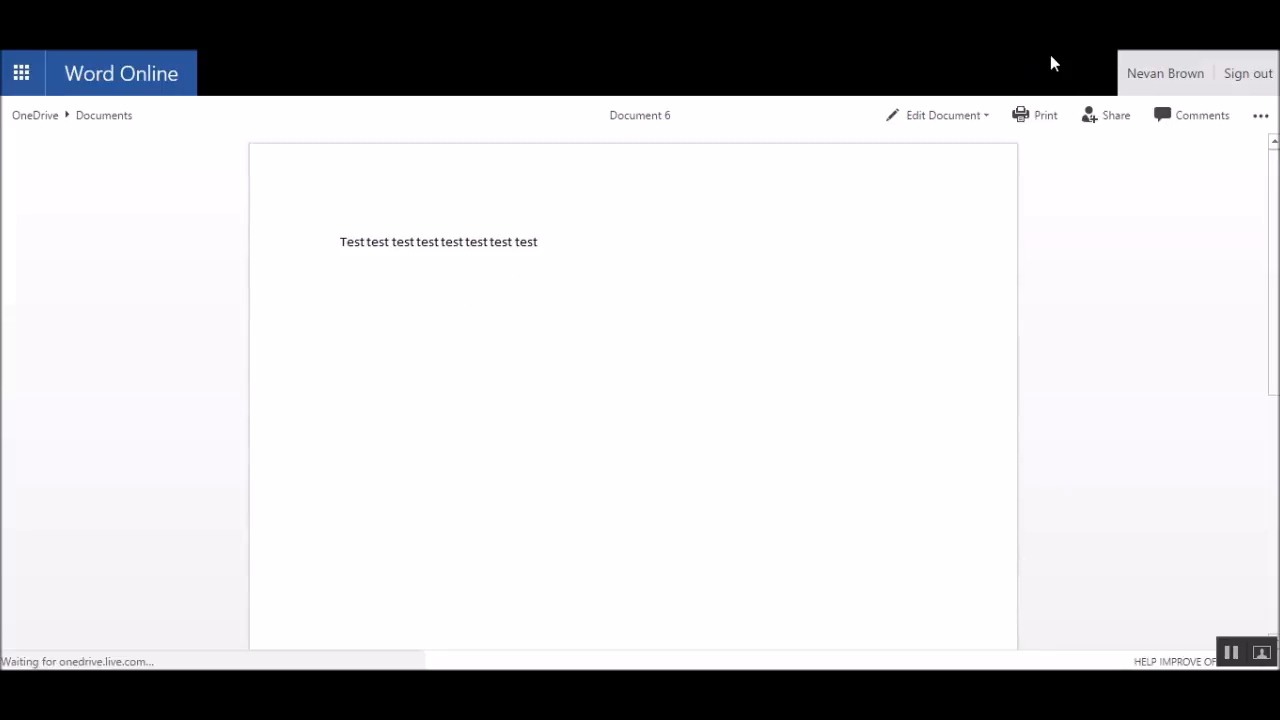
{"action": "left_click", "coordinate": [940, 114]}
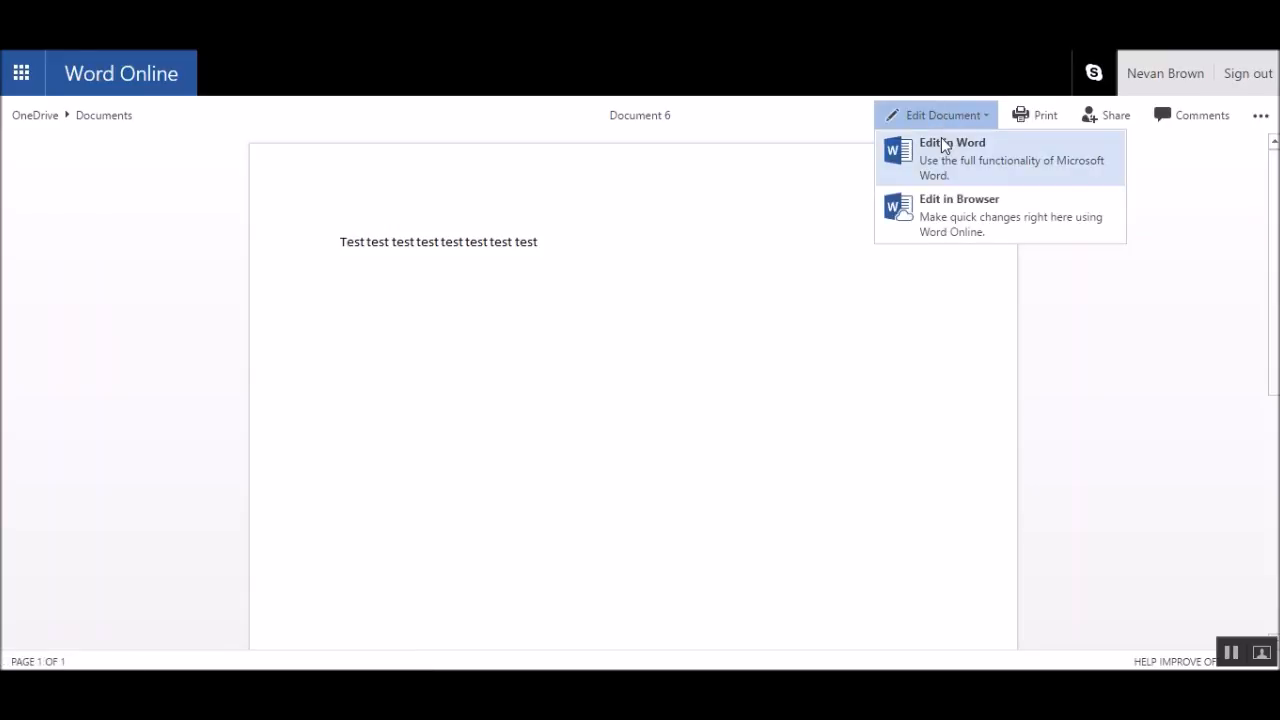
{"action": "left_click", "coordinate": [952, 158]}
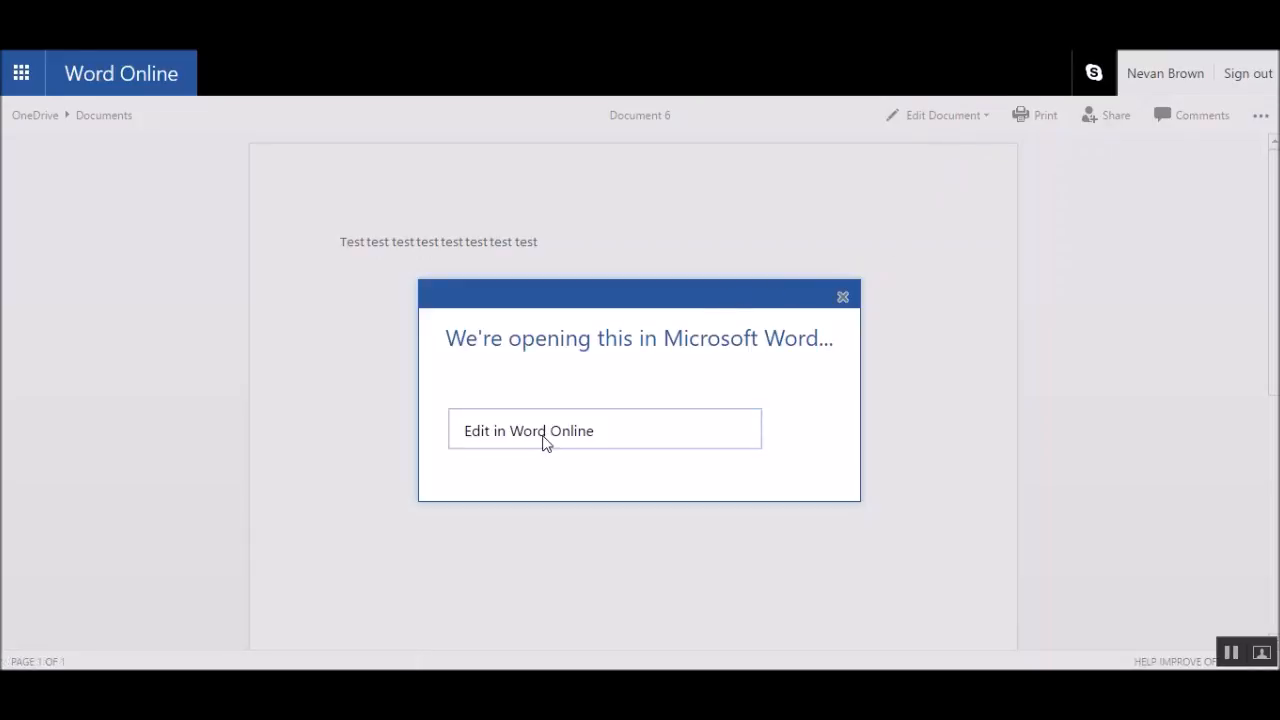
{"action": "left_click", "coordinate": [548, 430]}
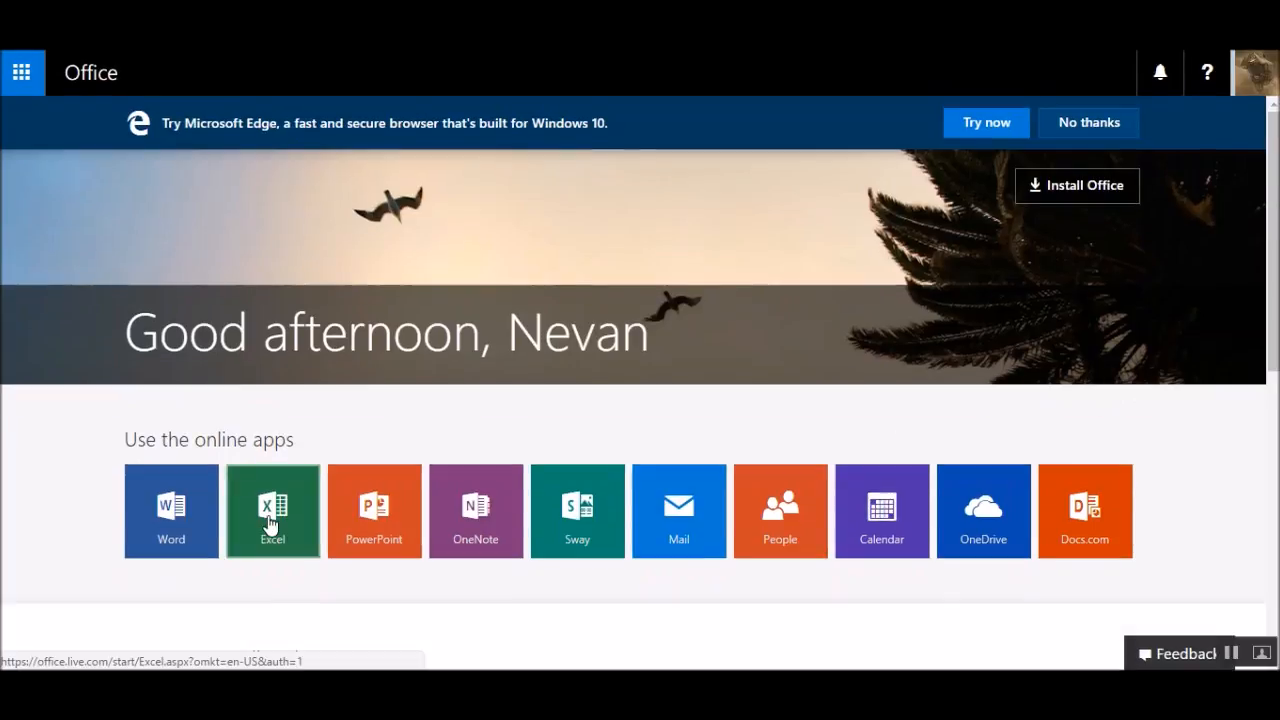
Start a new blank Excel Online workbook named Book from the Excel tile
{"action": "left_click", "coordinate": [272, 510]}
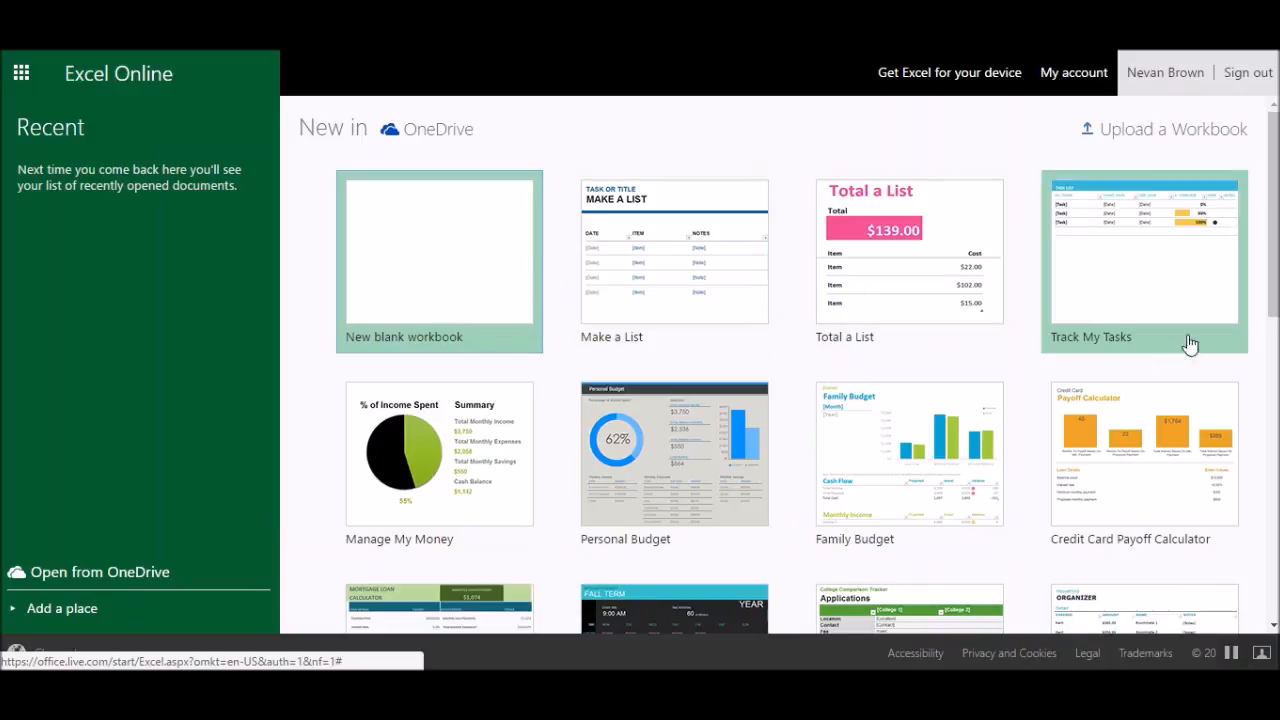
{"action": "mouse_move", "coordinate": [452, 274]}
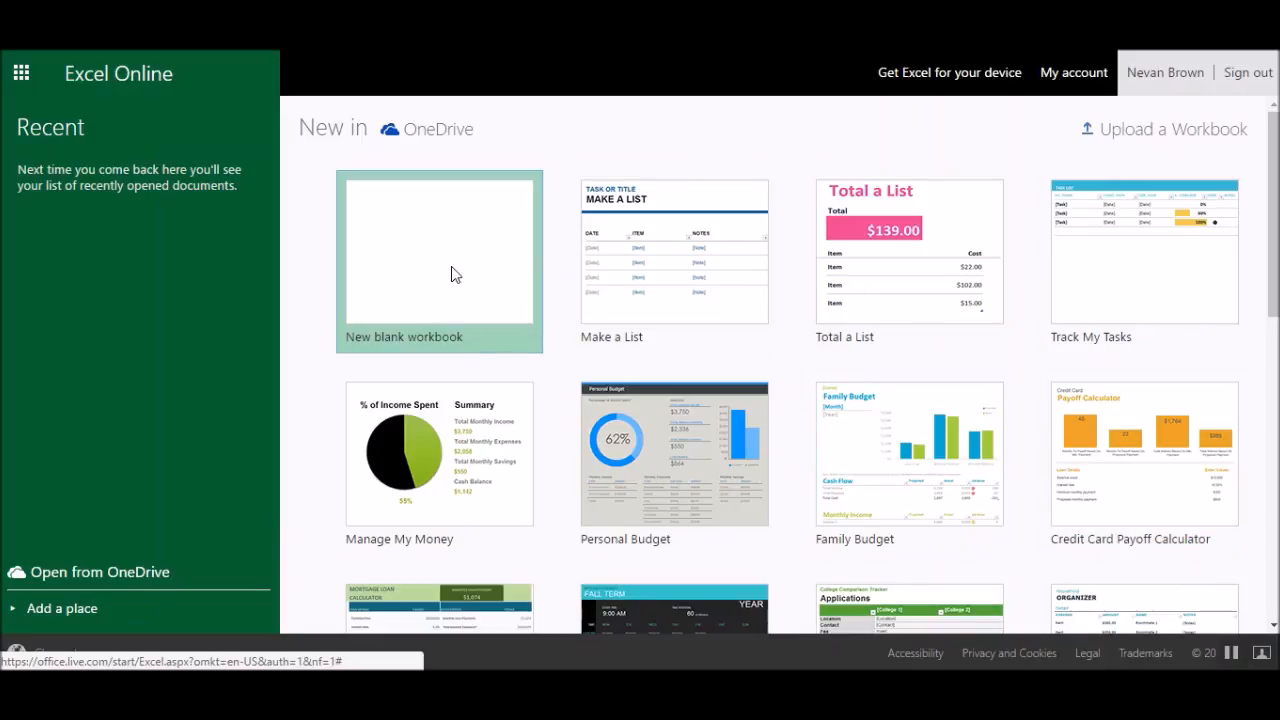
{"action": "left_click", "coordinate": [440, 252]}
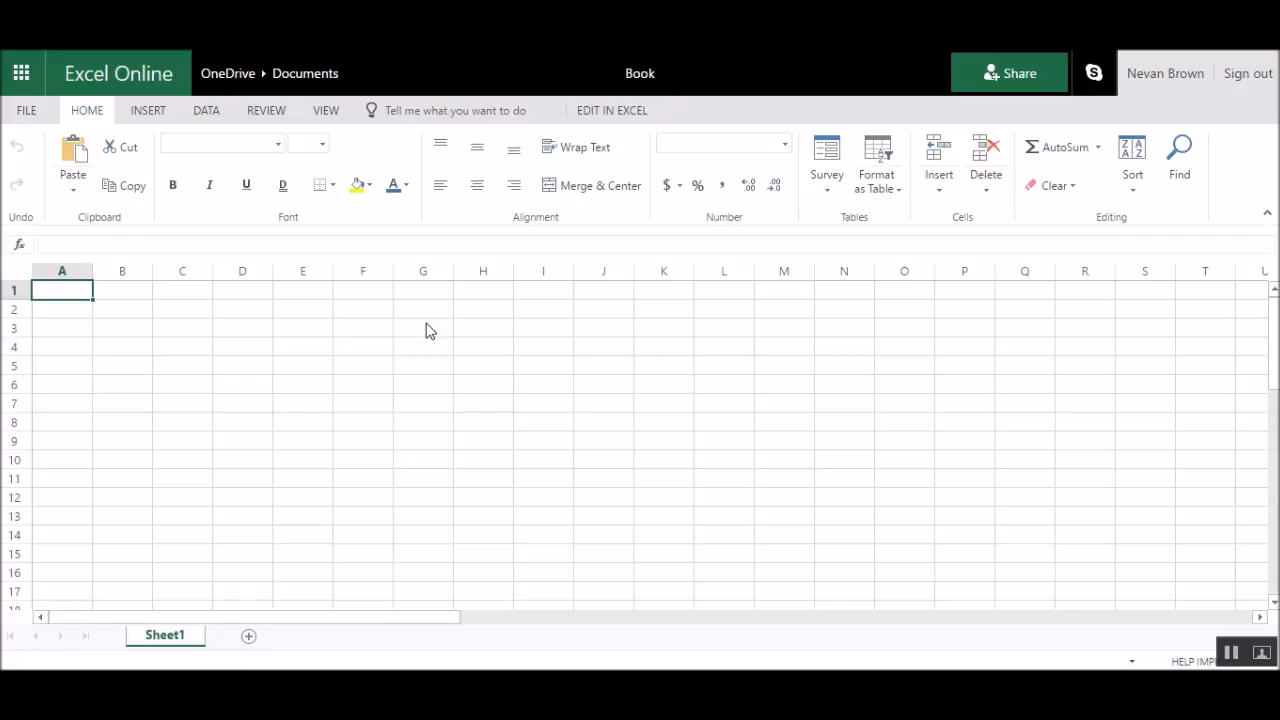
{"action": "mouse_move", "coordinate": [30, 110]}
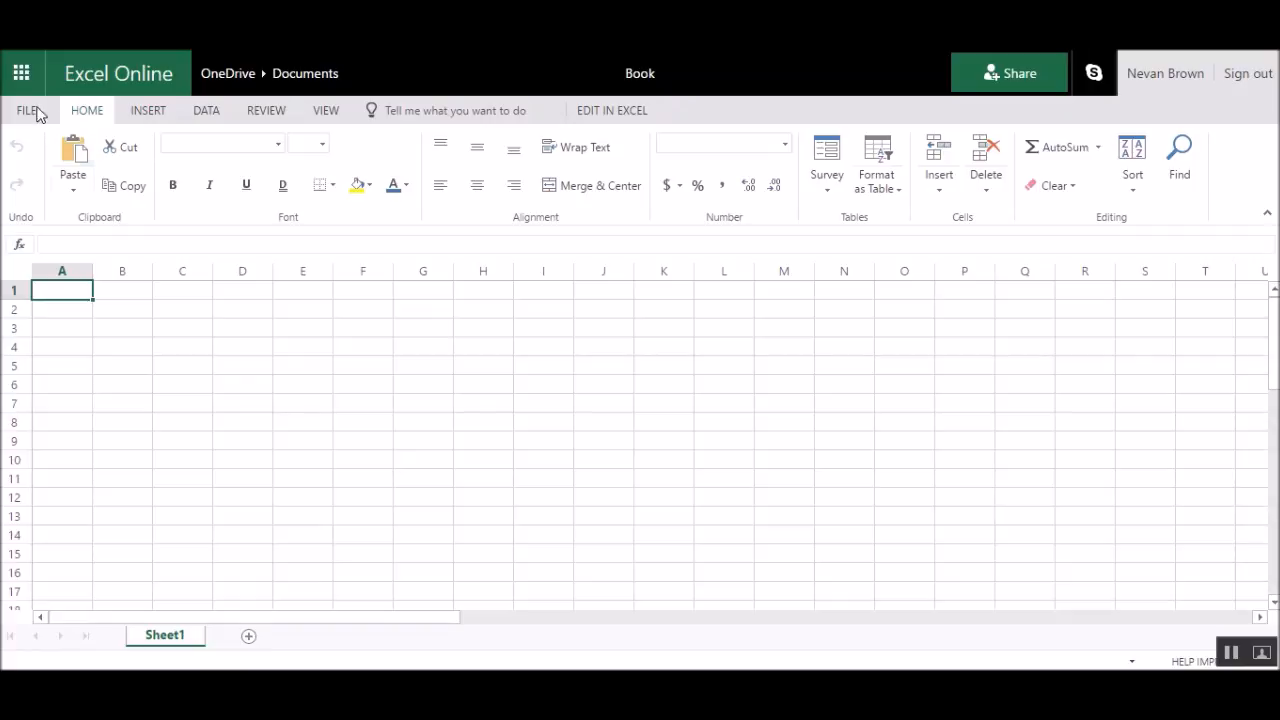
Enter 'test' in cell A2 and glance at the Data and View ribbons
{"action": "left_click", "coordinate": [60, 308]}
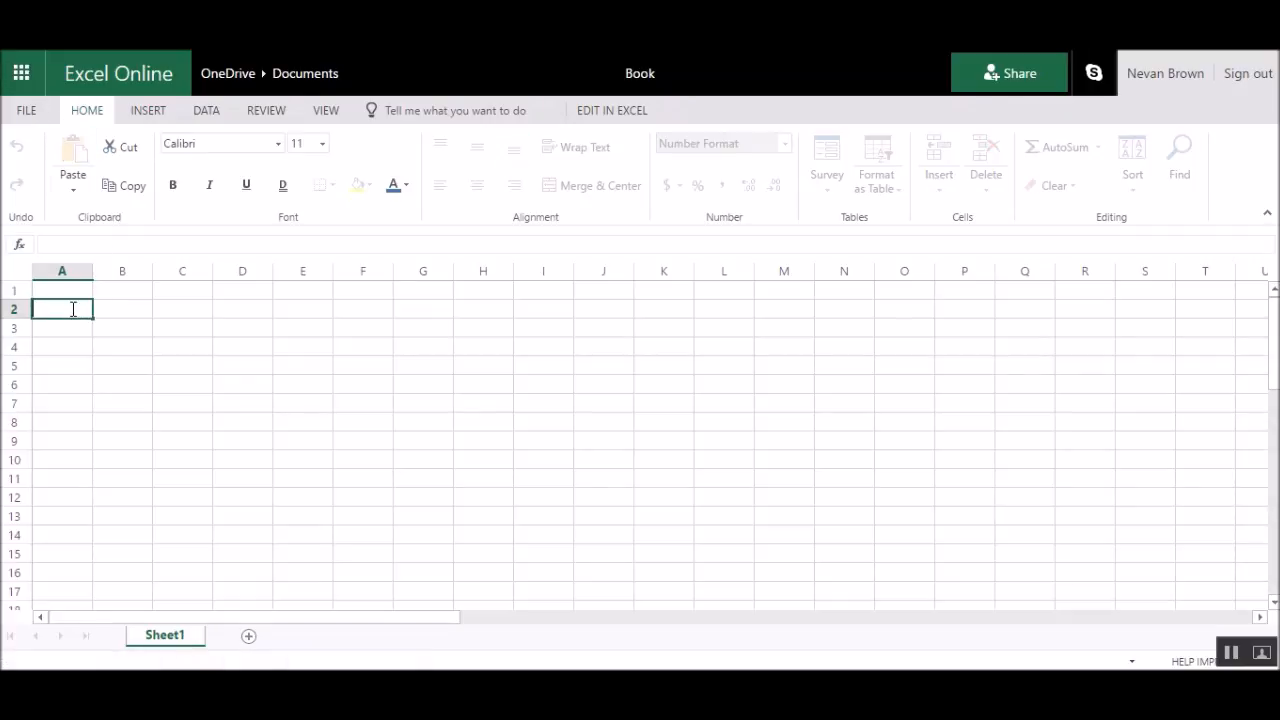
{"action": "type", "text": "test"}
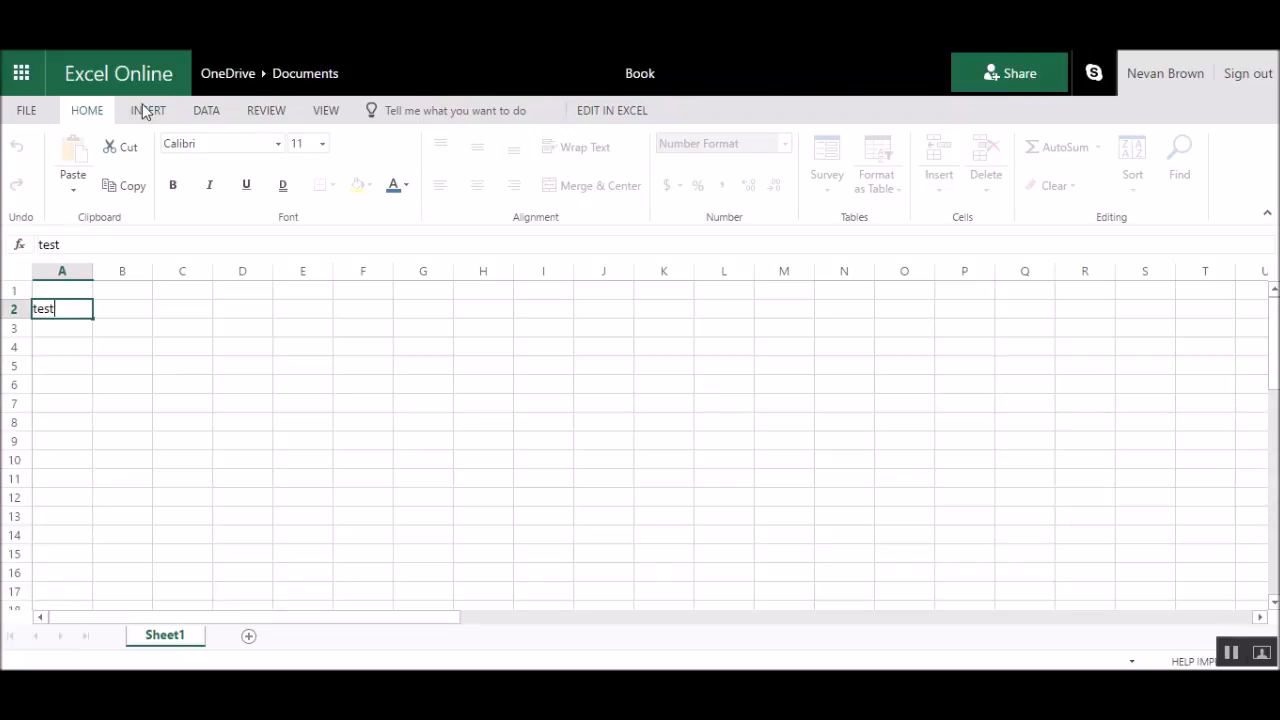
{"action": "left_click", "coordinate": [206, 110]}
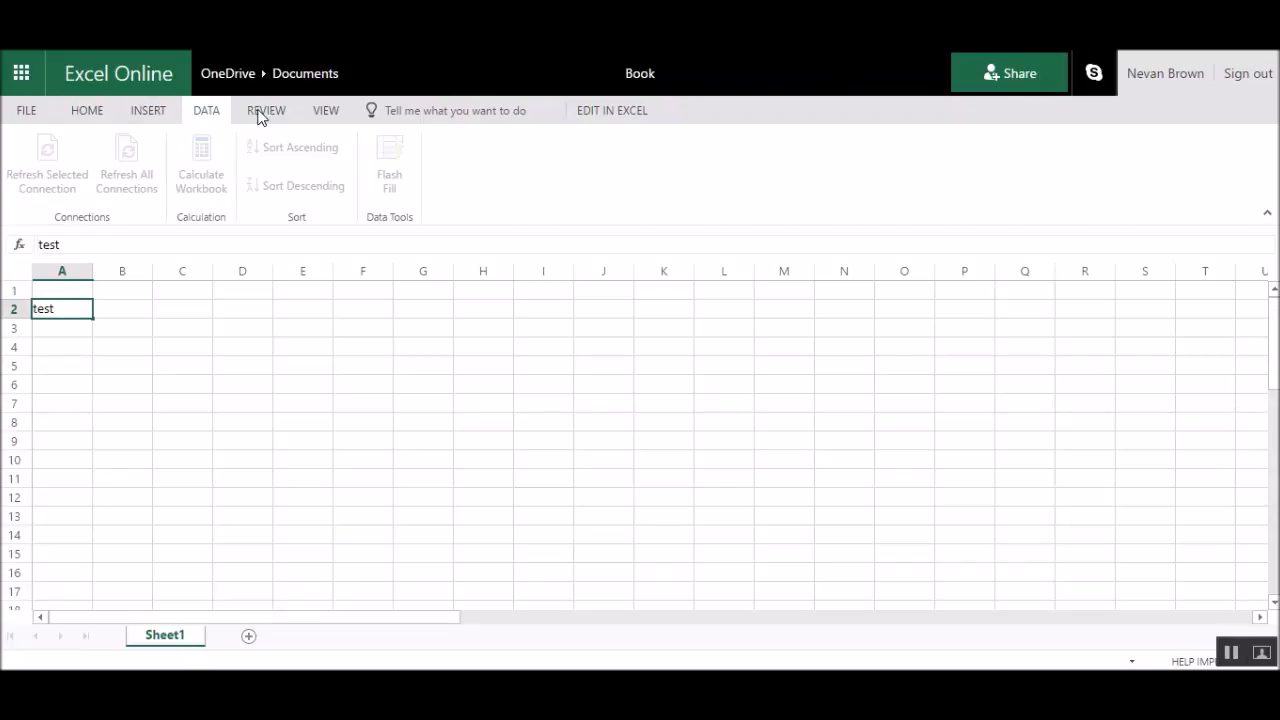
{"action": "left_click", "coordinate": [326, 110]}
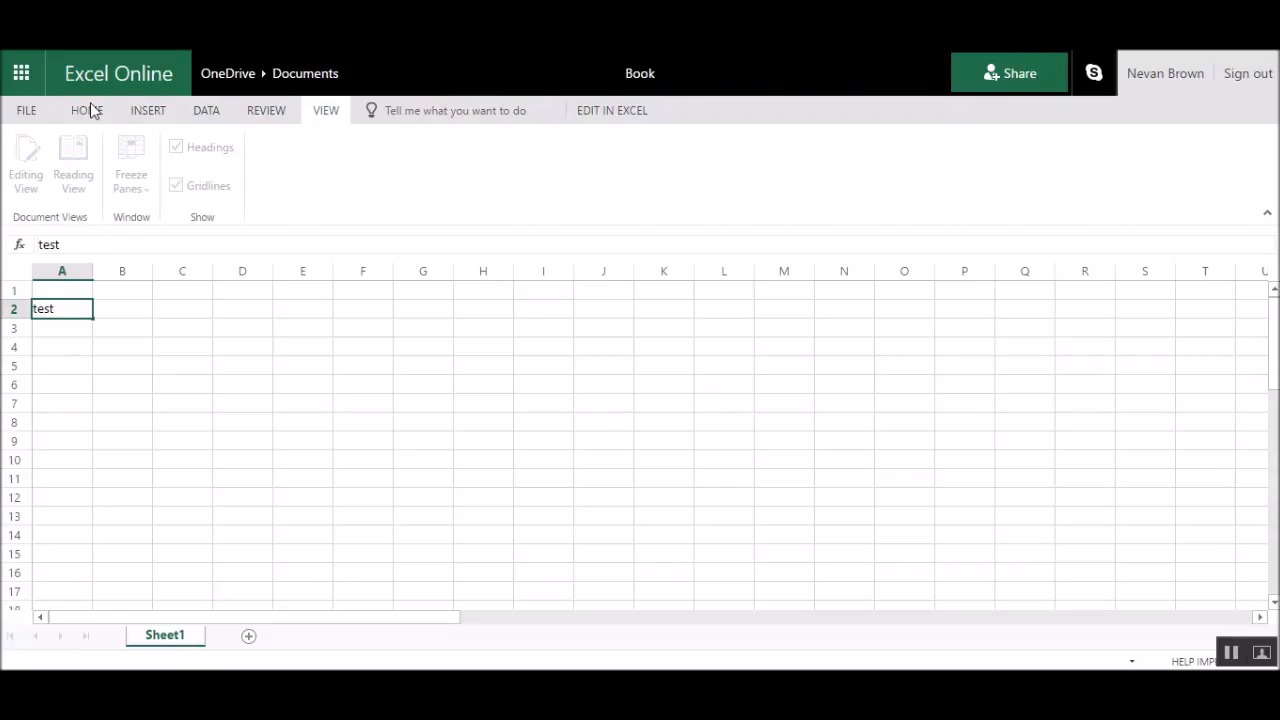
Bring up the workbook's File options, returning to the sheet once before reopening them
{"action": "left_click", "coordinate": [26, 110]}
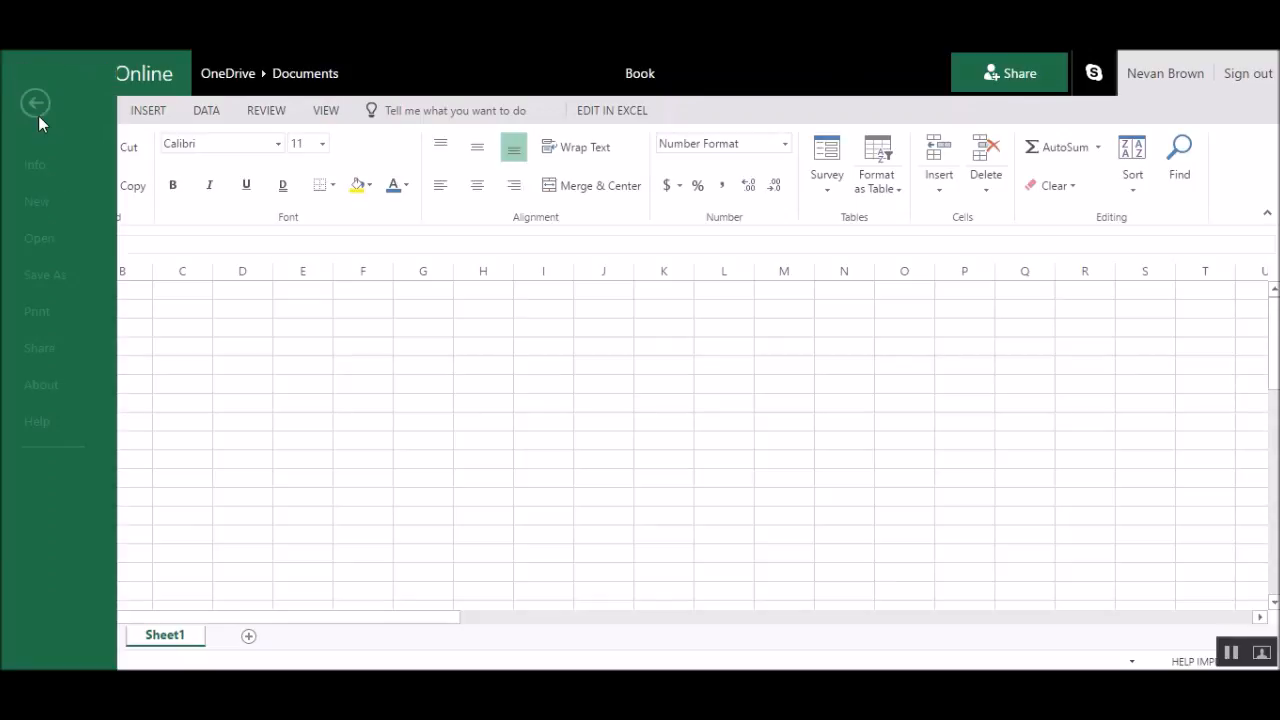
{"action": "left_click", "coordinate": [36, 102]}
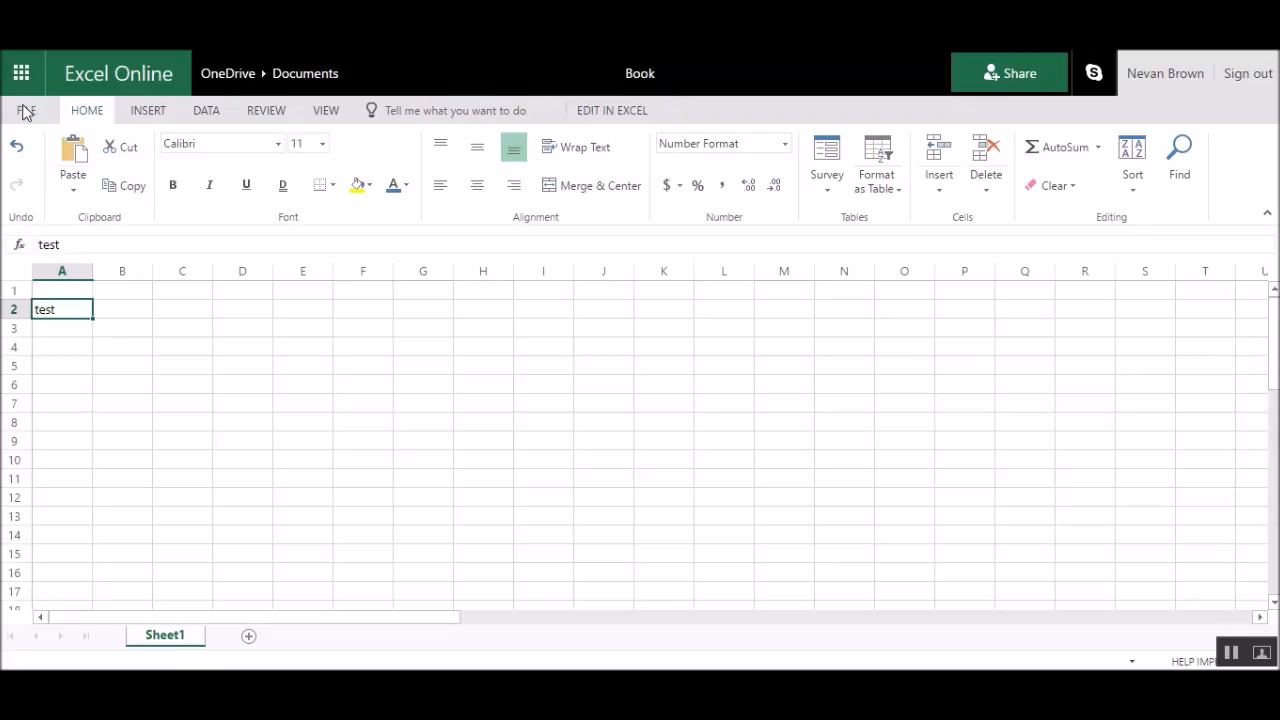
{"action": "left_click", "coordinate": [28, 110]}
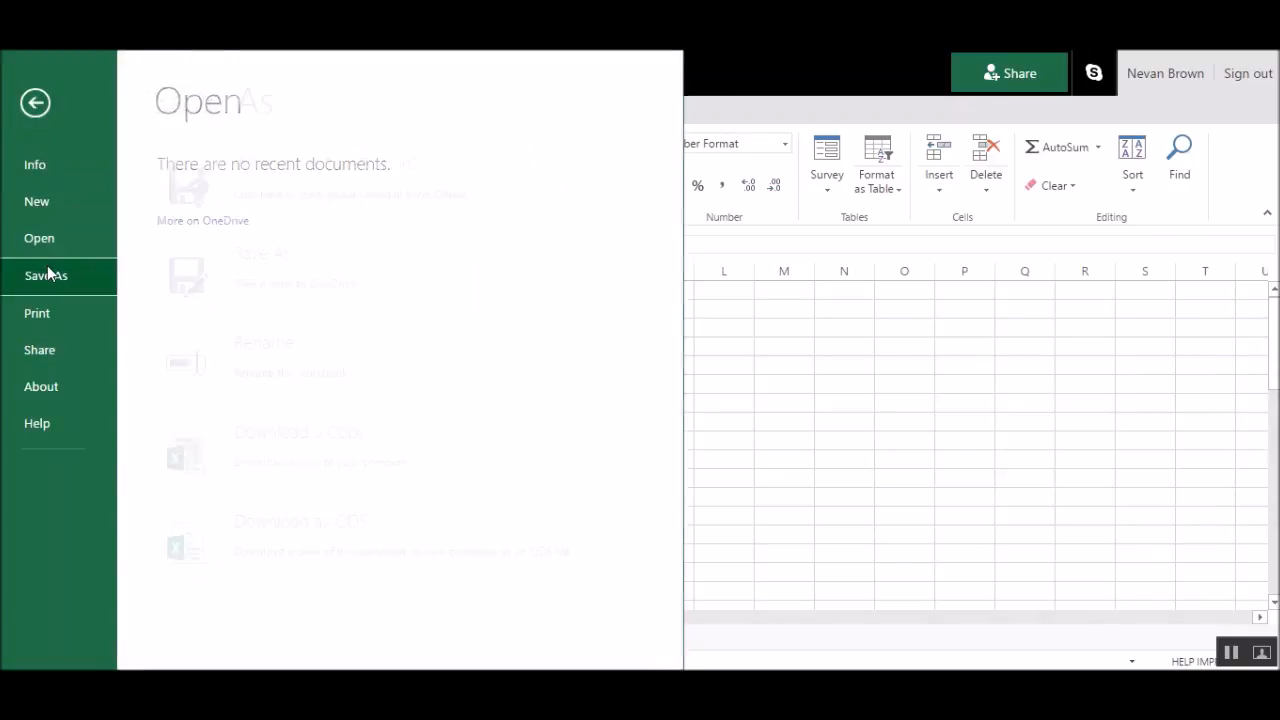
Download a copy of the workbook to the computer as Book.xlsx via Save As
{"action": "left_click", "coordinate": [46, 276]}
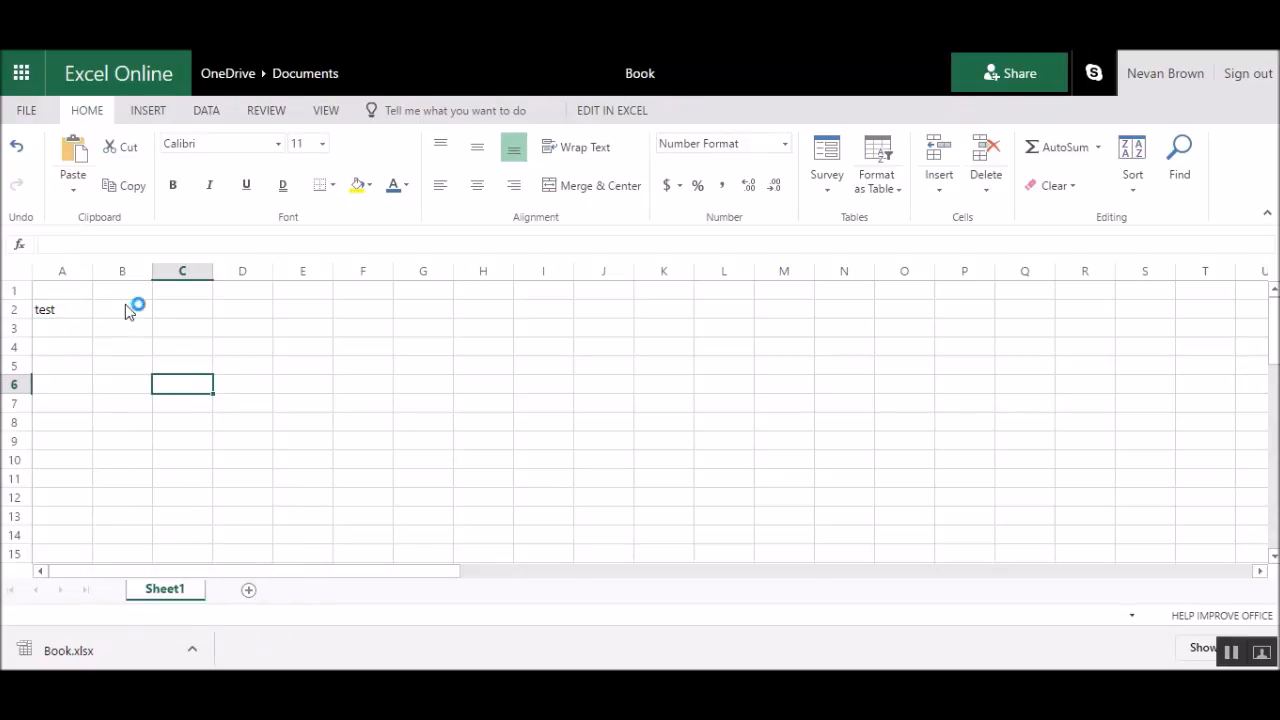
{"action": "left_click", "coordinate": [20, 72]}
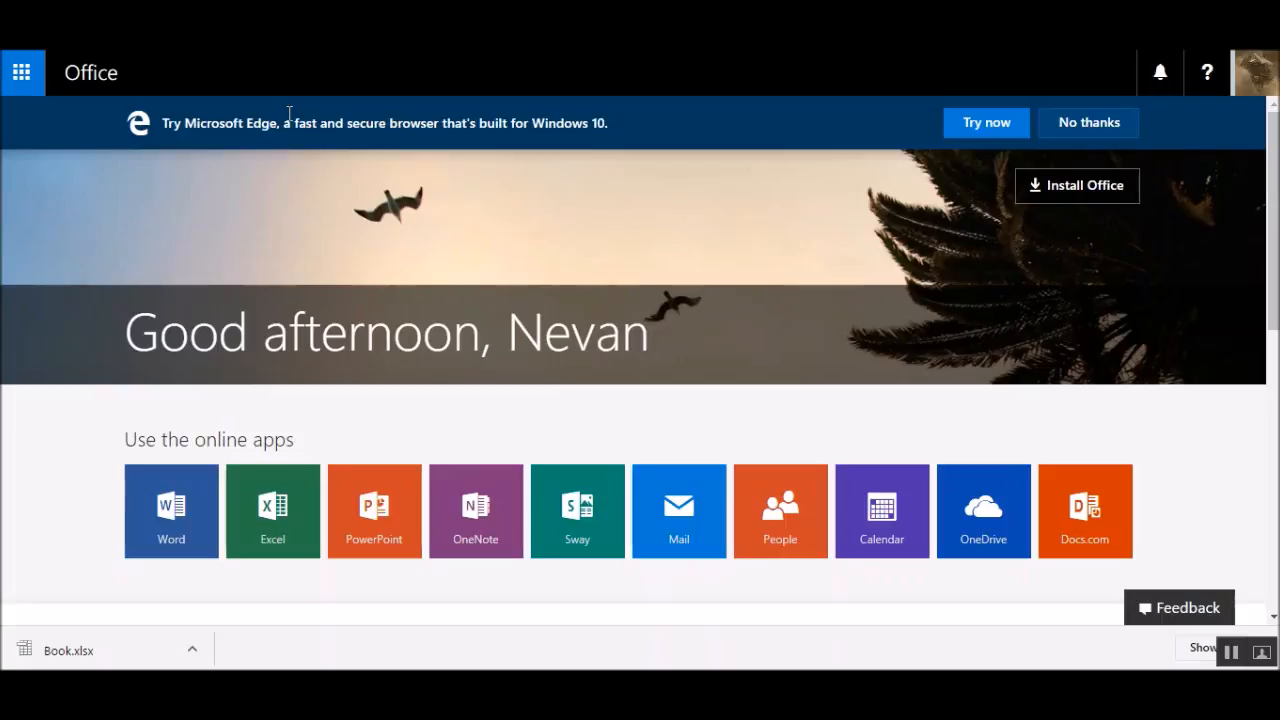
{"action": "mouse_move", "coordinate": [288, 490]}
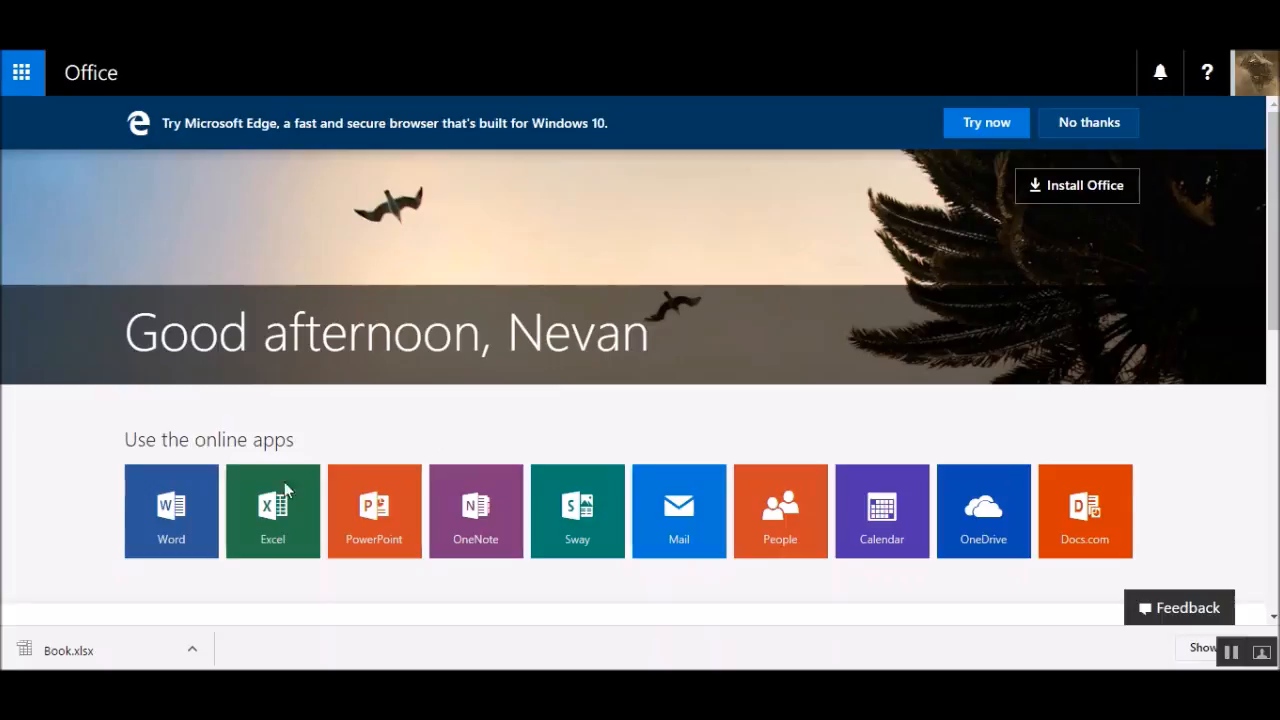
Scroll Office.com down to the recent online documents list headed by Document 6
{"action": "scroll", "scroll_direction": "down", "scroll_amount": 3}
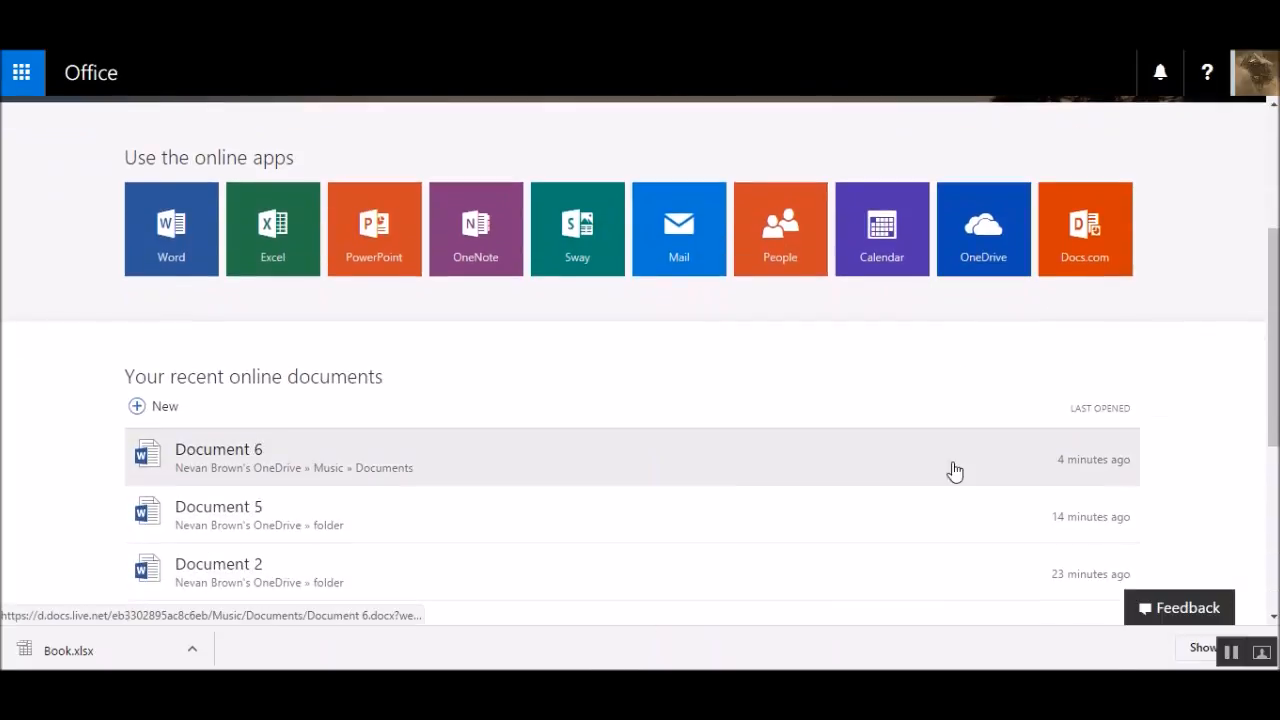